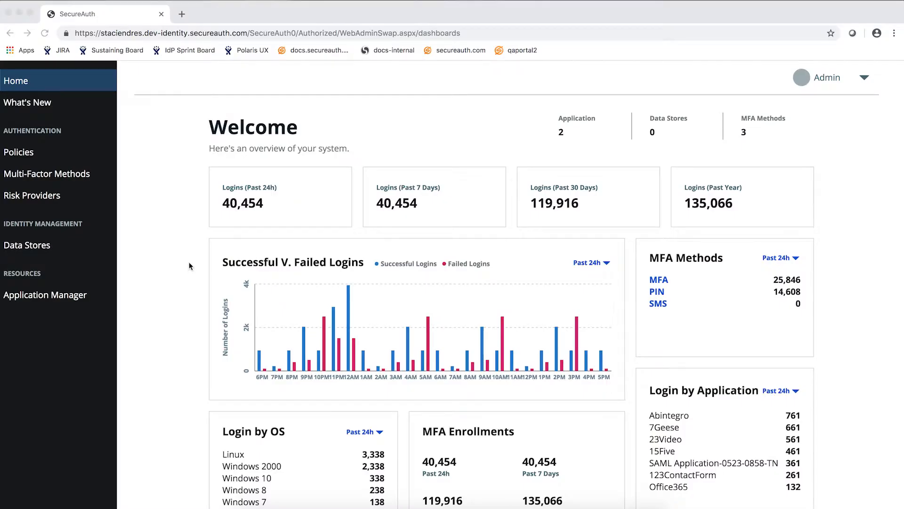
- Go to the Multi-Factor Methods page from the Home dashboard sidebar
click(47, 174)
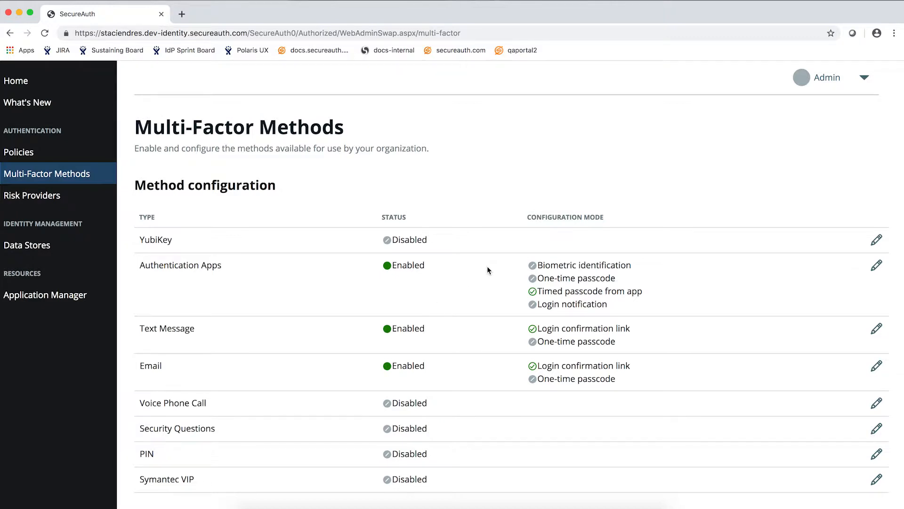
mouse_move(417, 236)
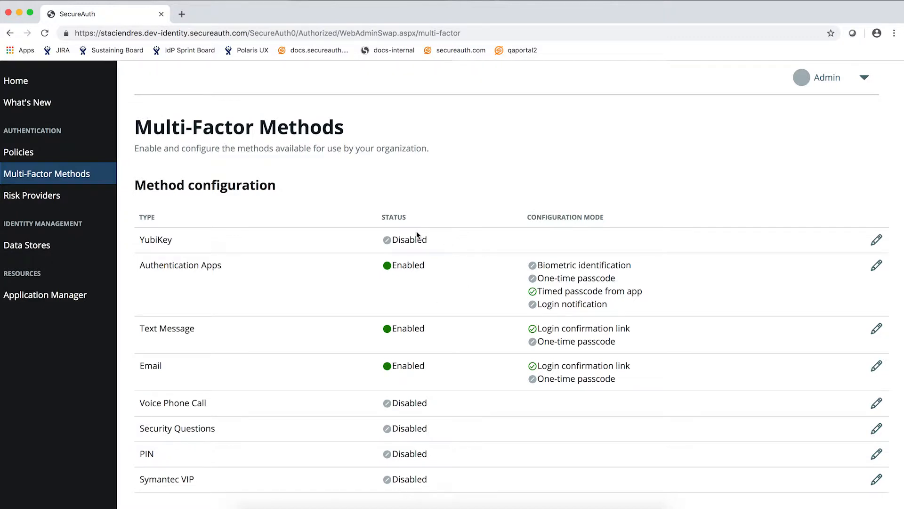
mouse_move(473, 362)
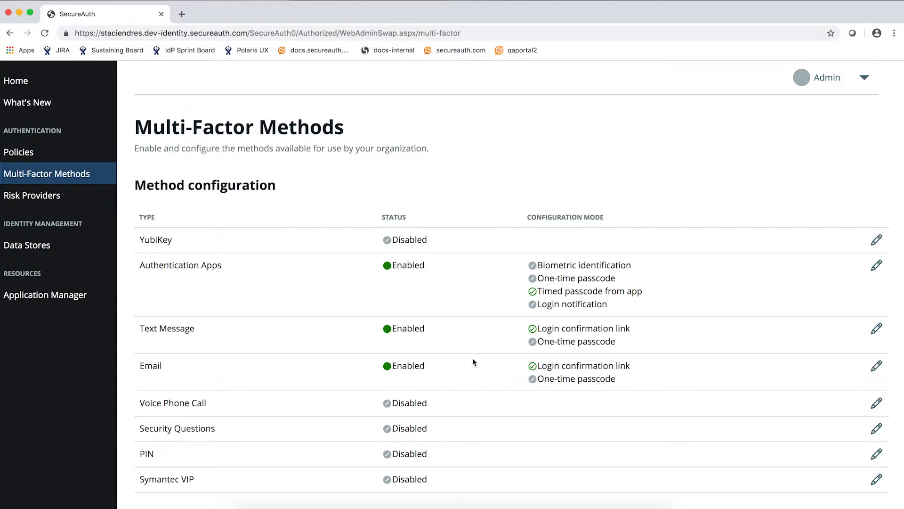
mouse_move(877, 240)
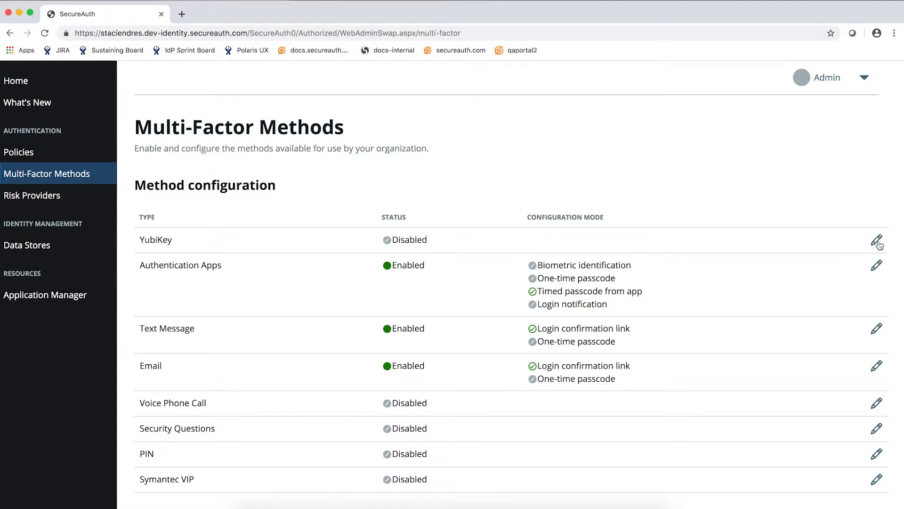
click(876, 240)
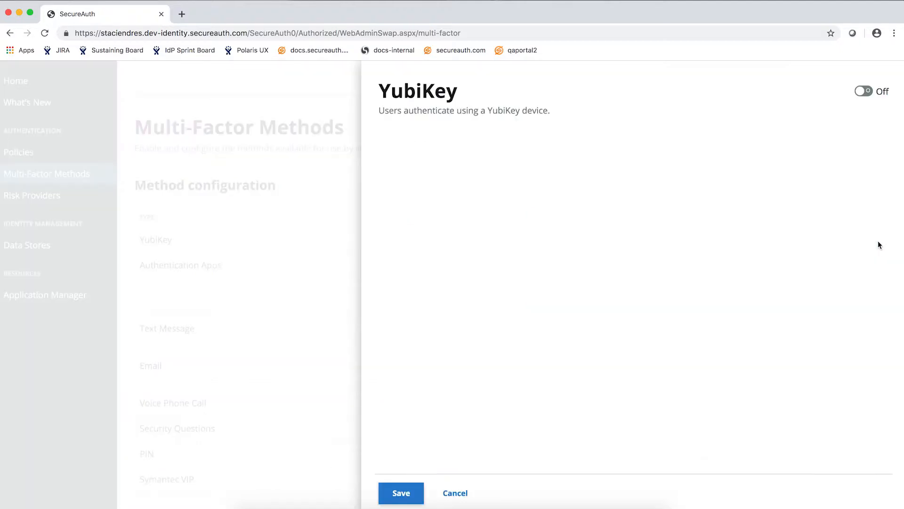
click(864, 91)
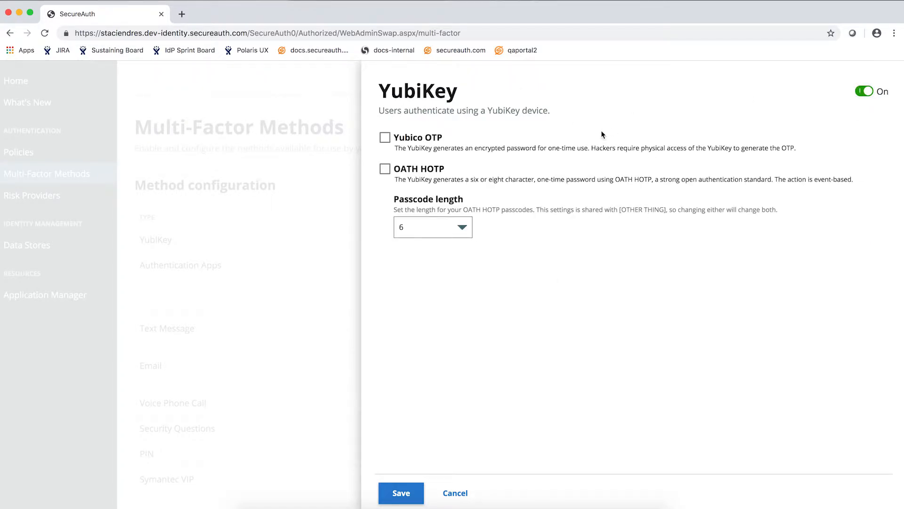
click(864, 91)
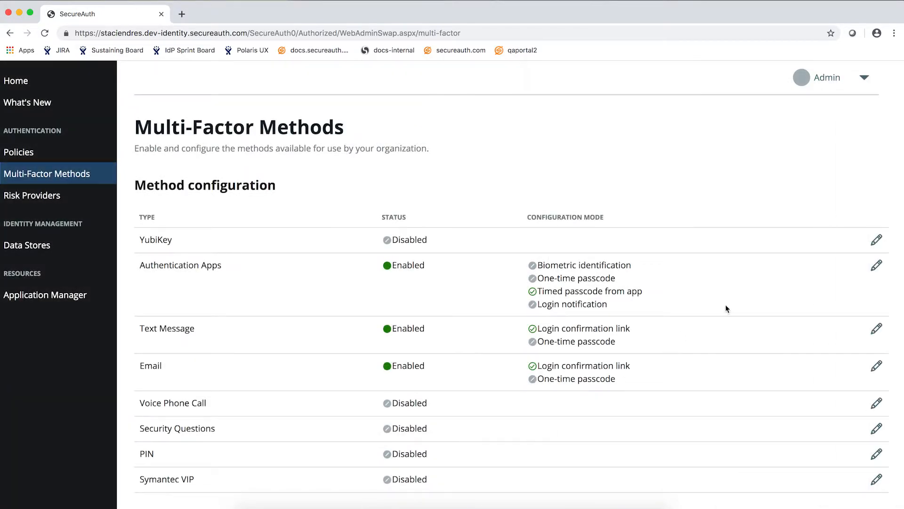
mouse_move(700, 294)
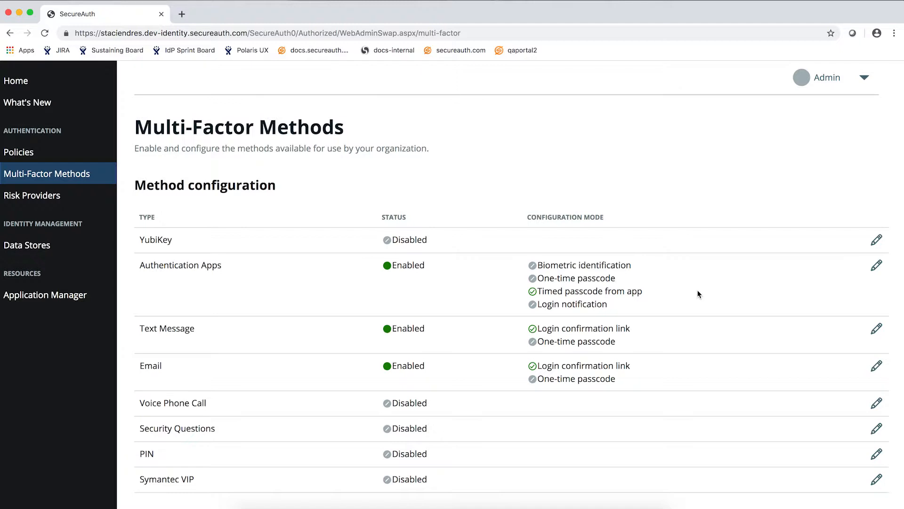
mouse_move(639, 312)
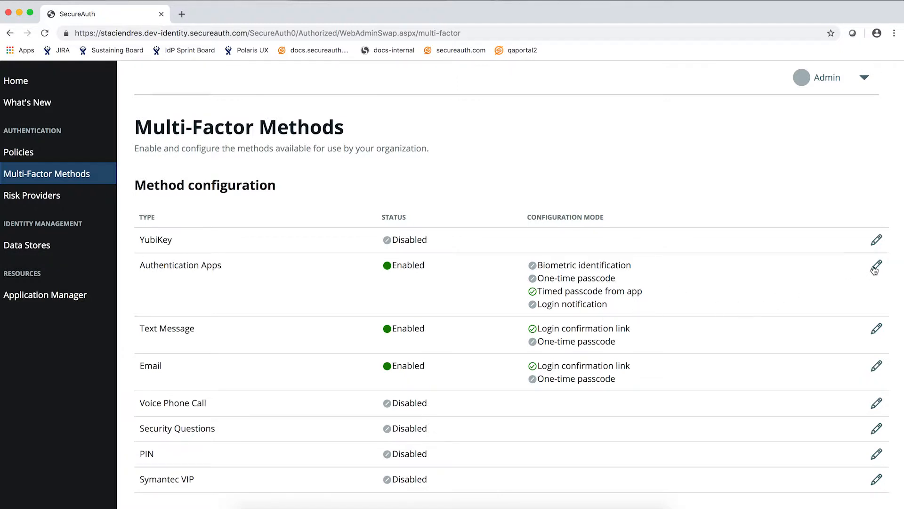
- Enable Login notification and Biometric identification for the Authentication Apps method and save
click(875, 266)
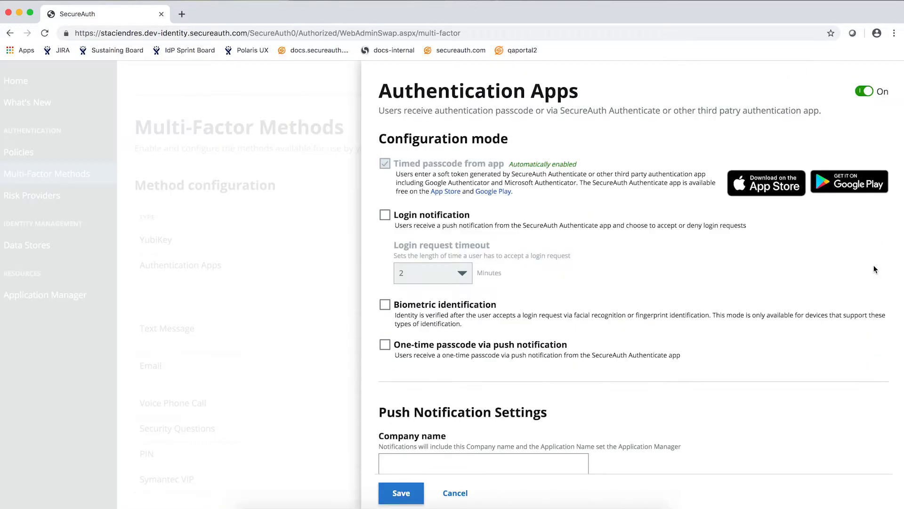
click(384, 214)
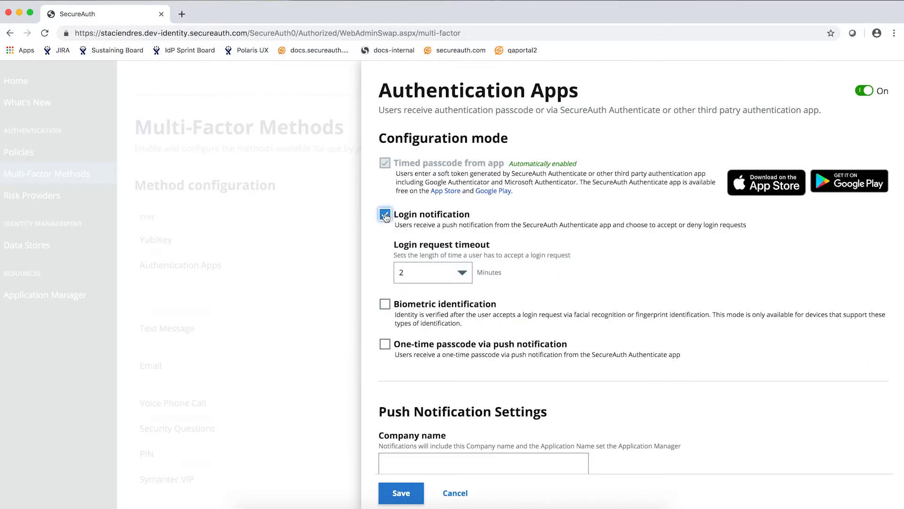
click(384, 213)
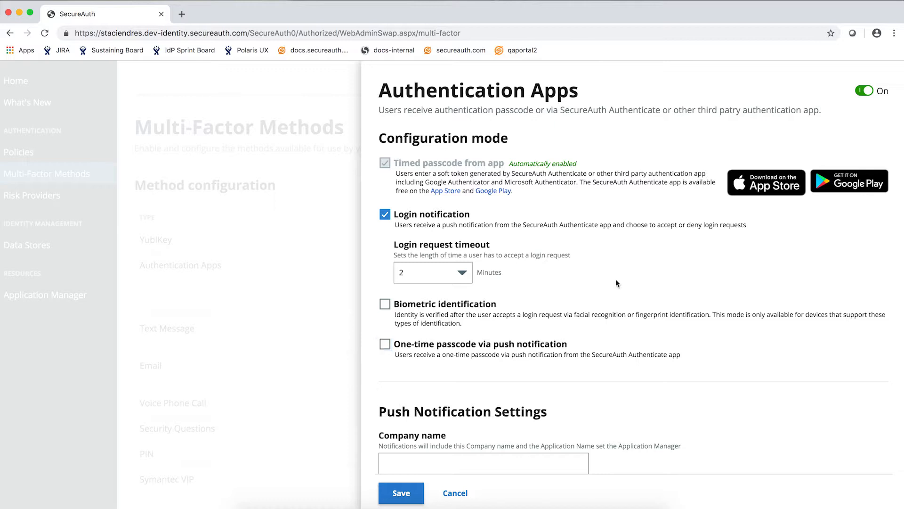
scroll(down, 3)
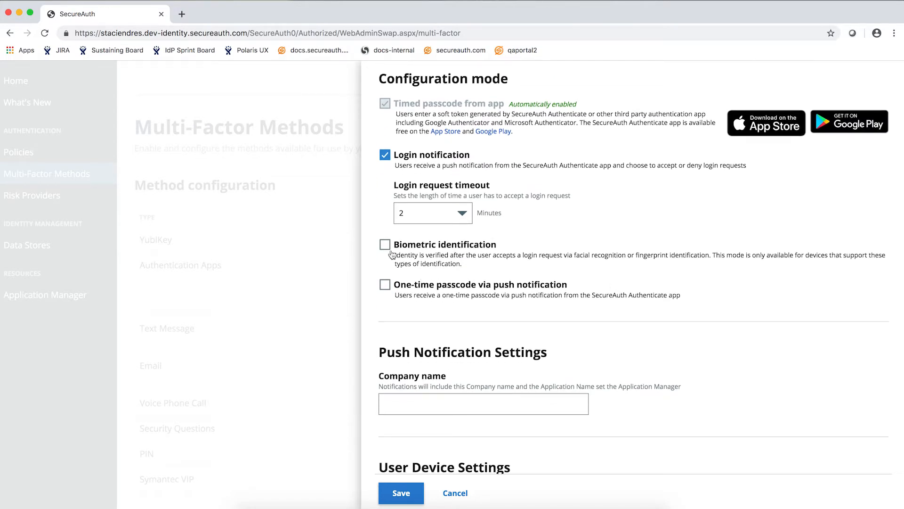
click(384, 243)
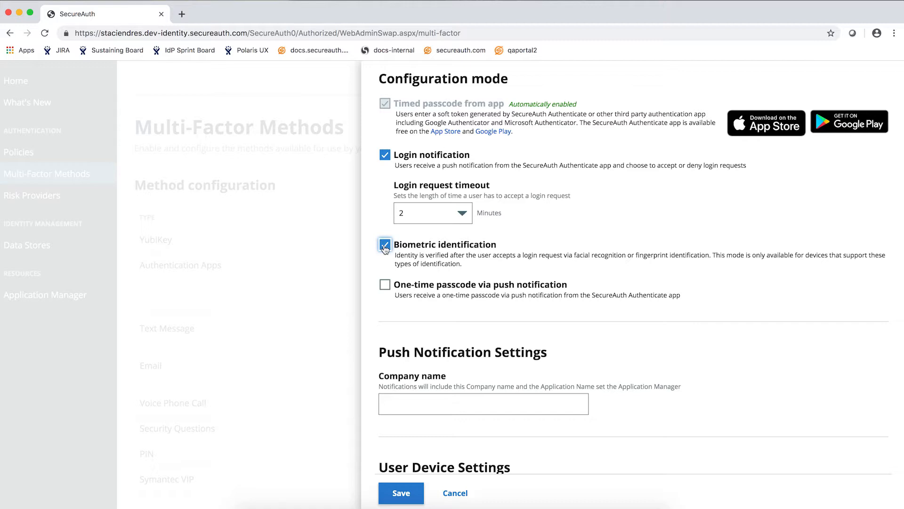
click(384, 244)
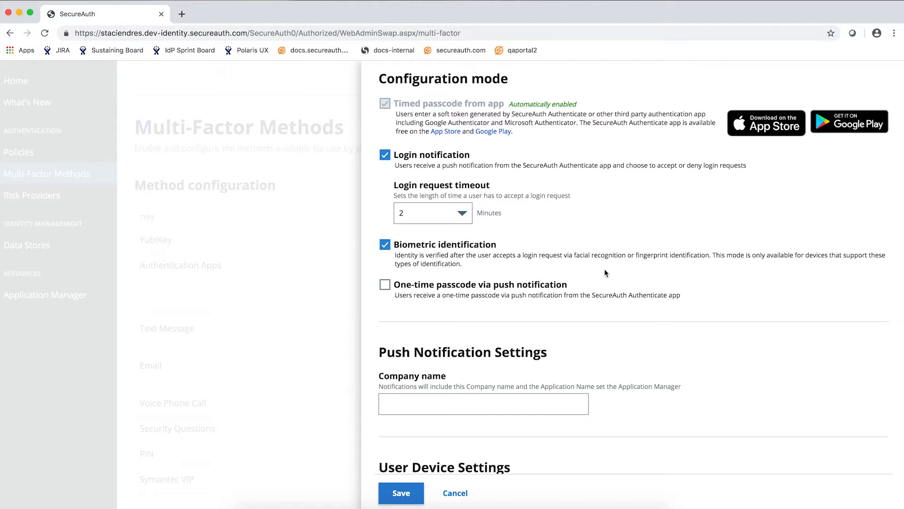
mouse_move(636, 275)
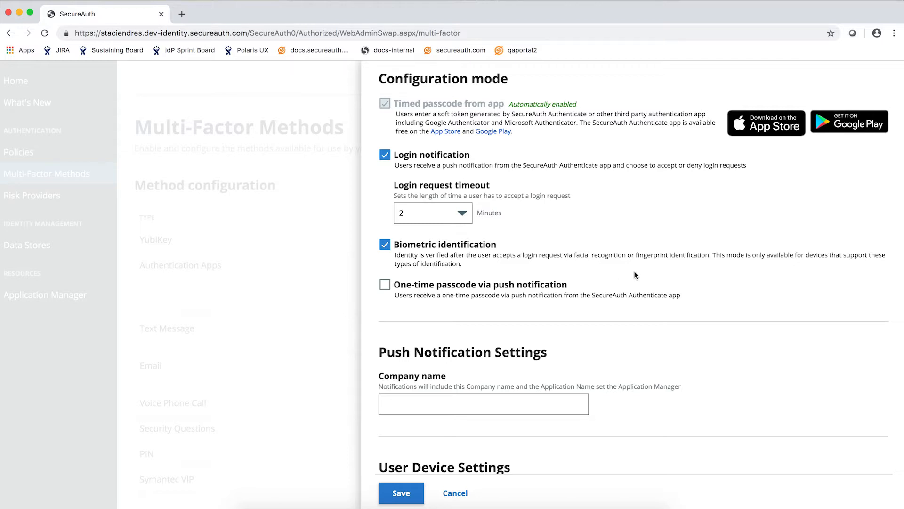
click(401, 493)
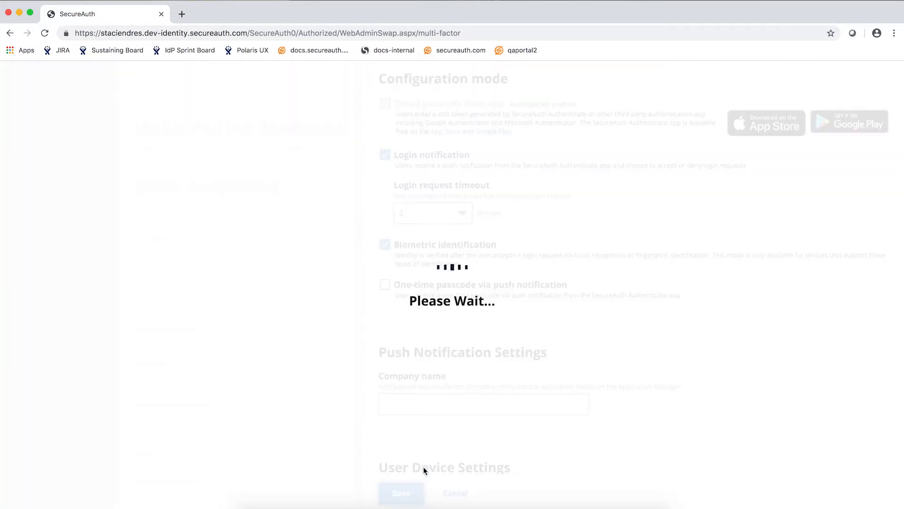